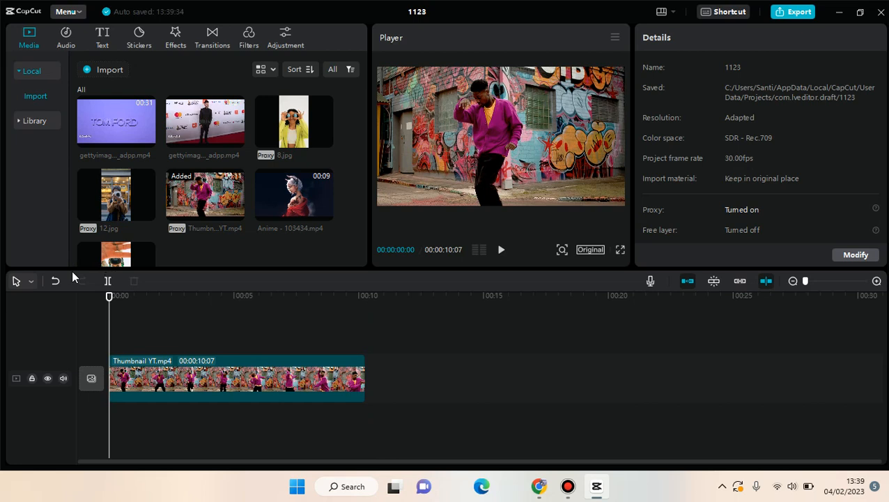
Select the dance clip on the timeline and show its Speed settings at 1.0x
left_click(145, 296)
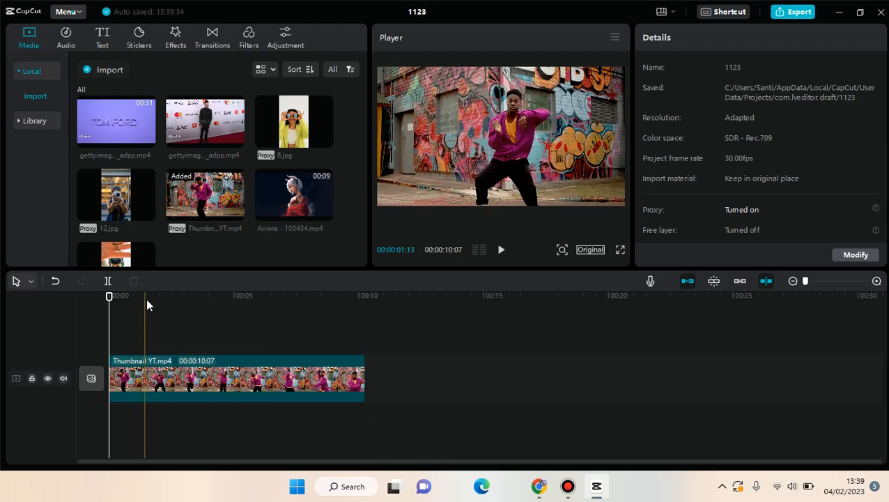
left_click(212, 392)
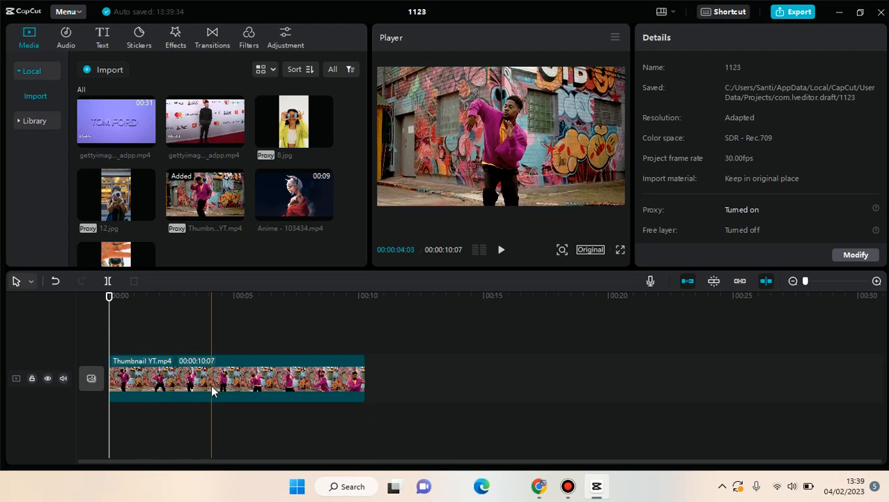
left_click(237, 379)
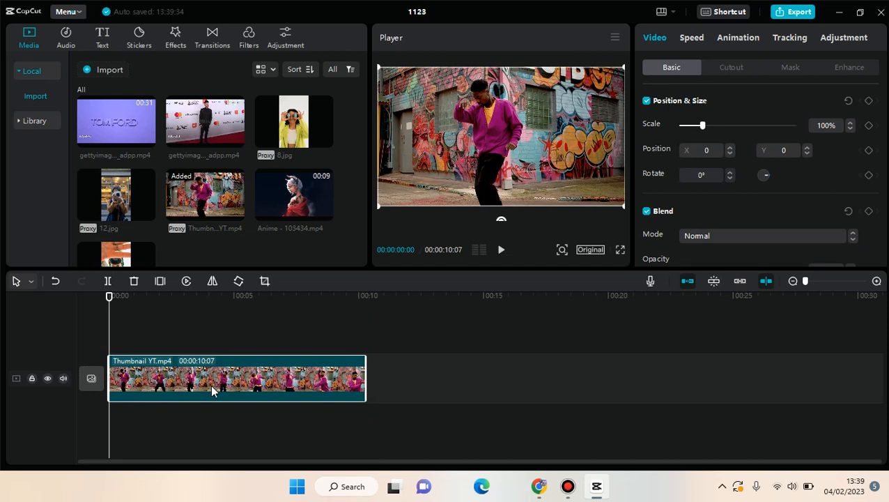
mouse_move(666, 55)
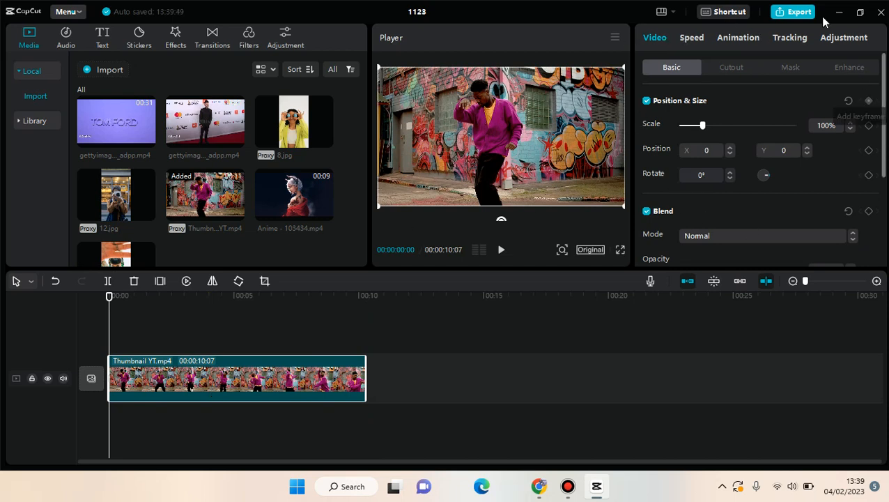
left_click(691, 36)
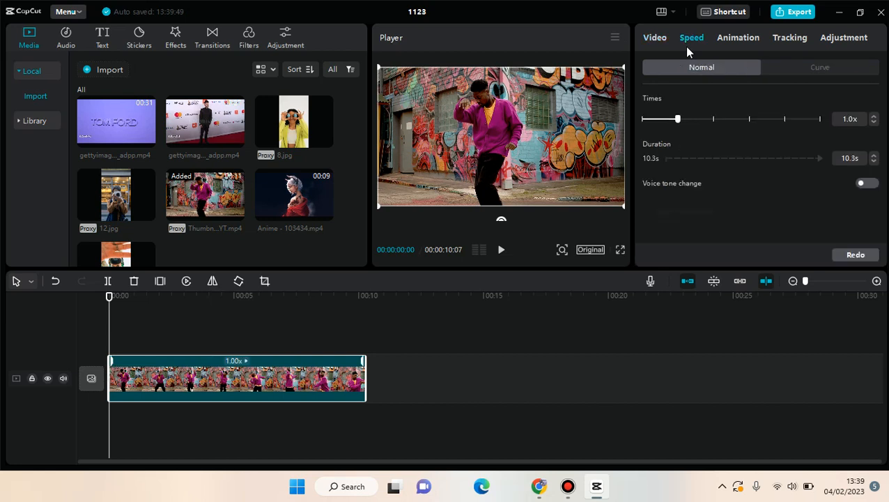
mouse_move(793, 95)
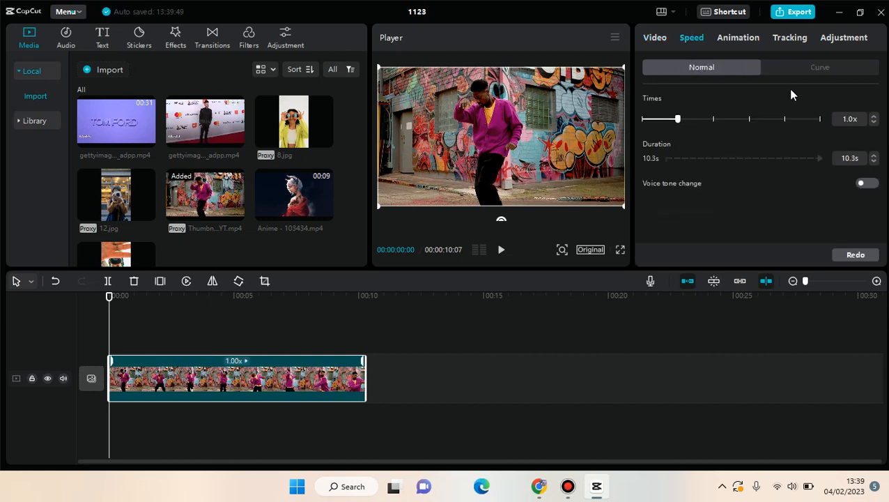
mouse_move(764, 85)
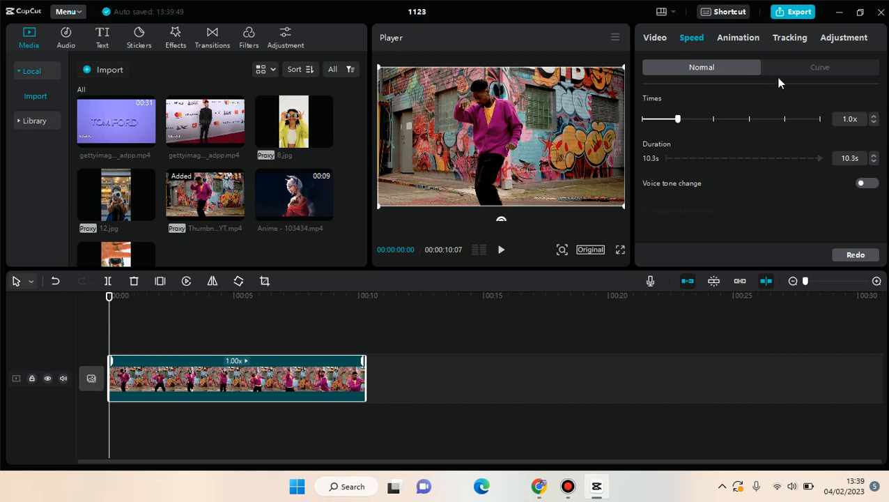
mouse_move(811, 62)
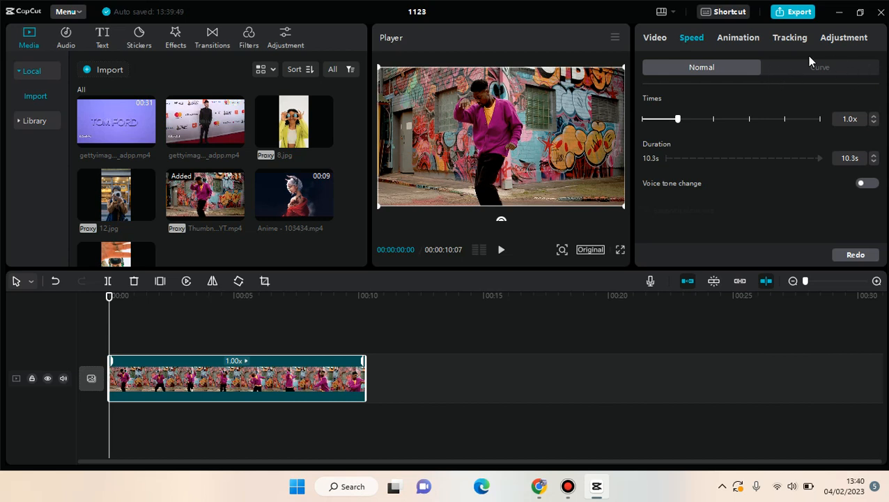
Switch the Speed panel to its Curve presets, leaving the clip at 1.0x
left_click(819, 67)
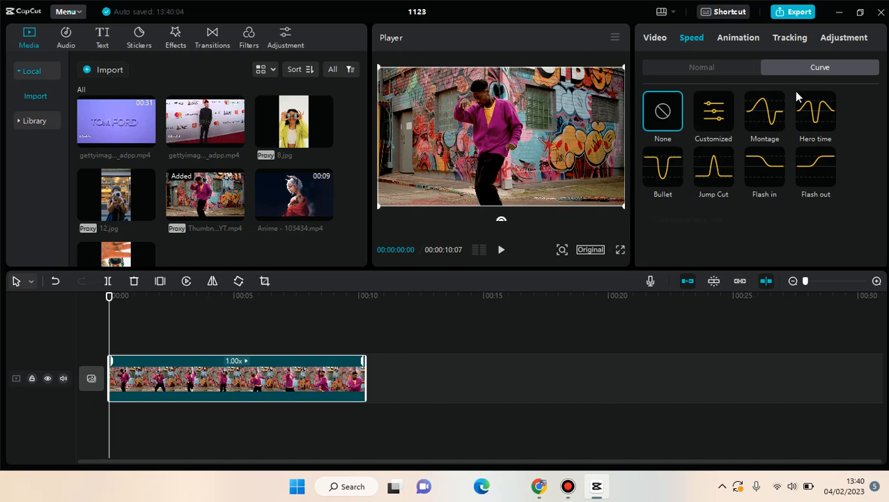
mouse_move(820, 202)
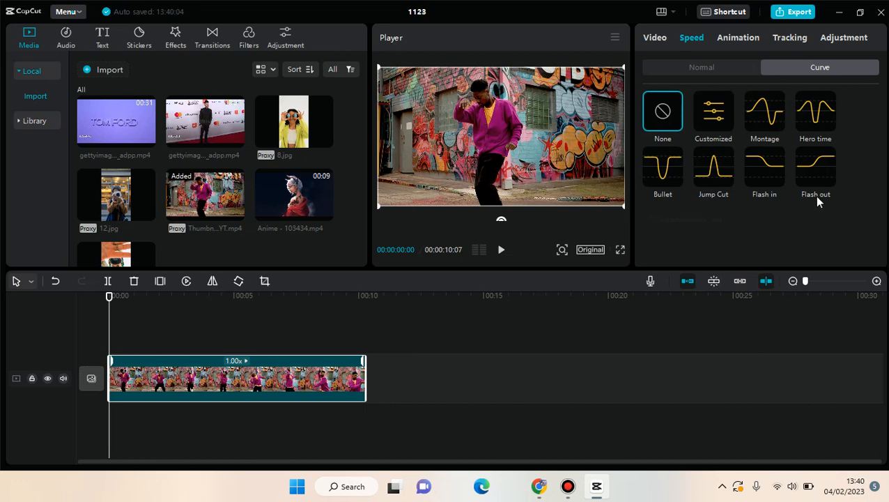
mouse_move(789, 187)
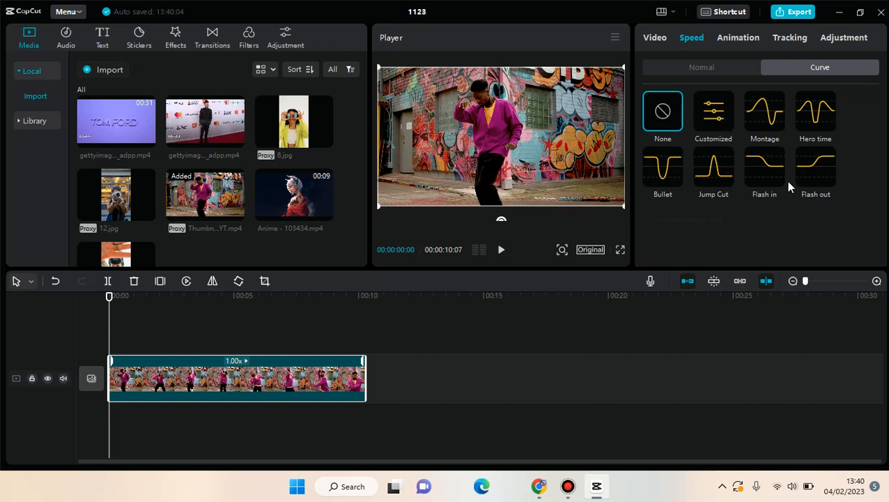
mouse_move(758, 177)
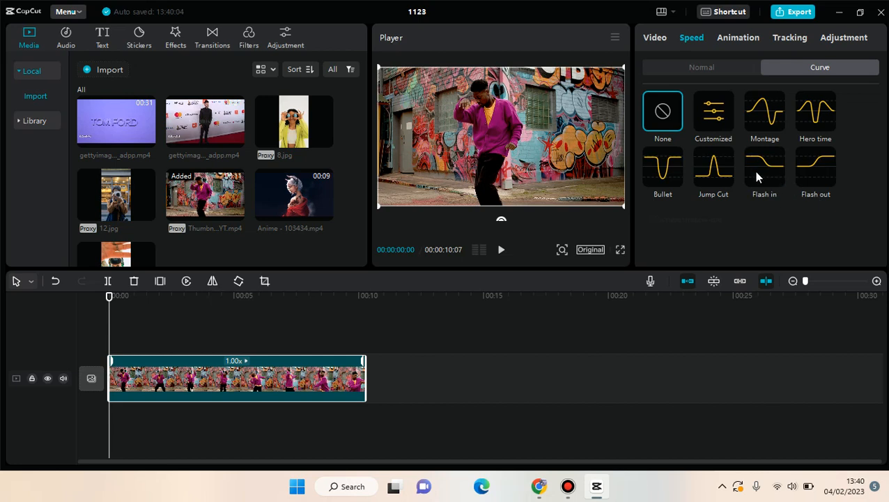
Apply the Flash in curve, shortening the clip to about 5.2 seconds, and preview it
left_click(763, 167)
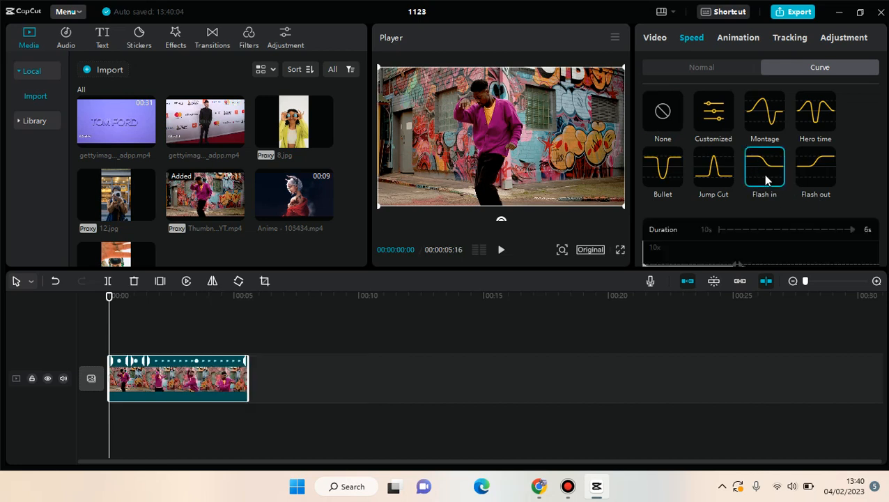
left_click(763, 167)
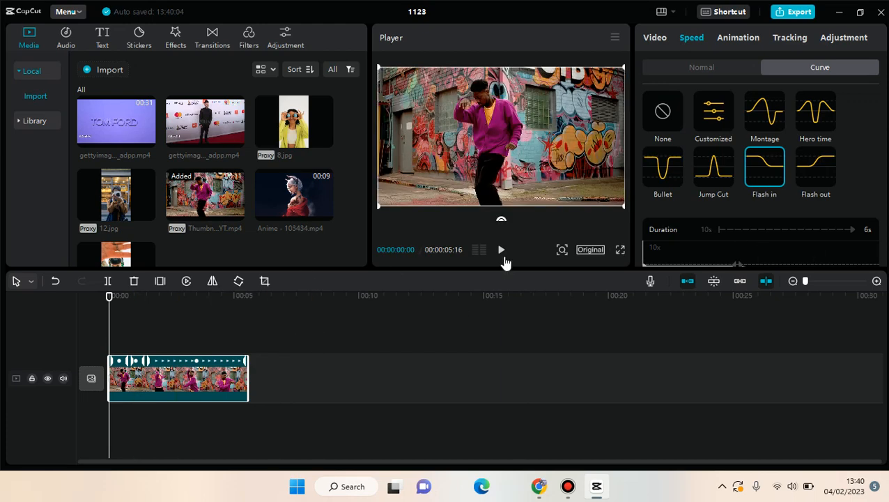
left_click(502, 249)
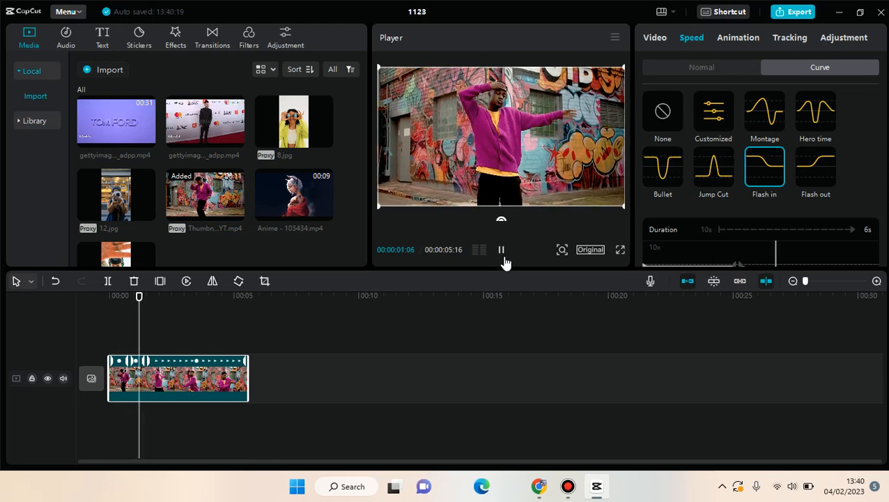
left_click(502, 250)
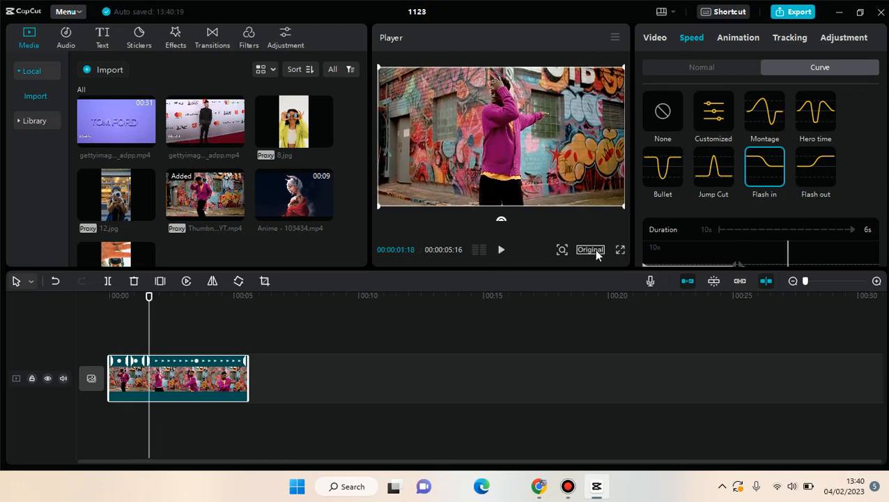
mouse_move(712, 123)
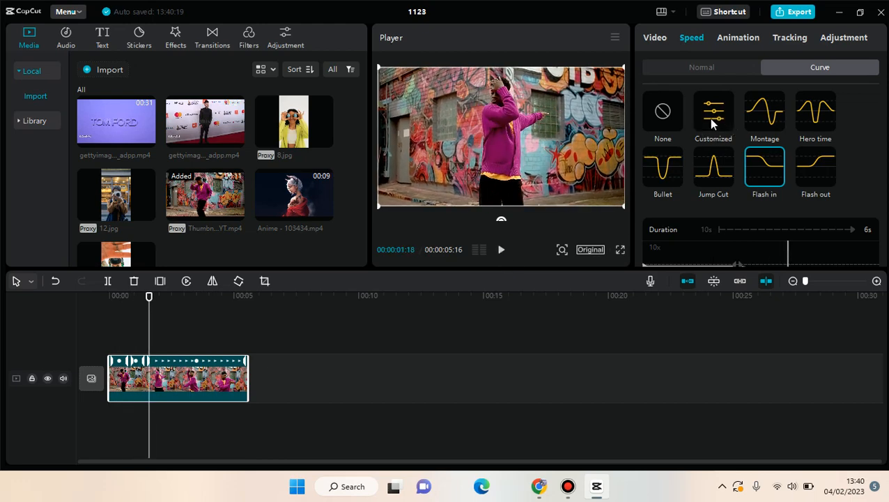
Apply the Customized curve and drag its early points toward 0.5x, stretching the clip to 11 seconds
left_click(714, 112)
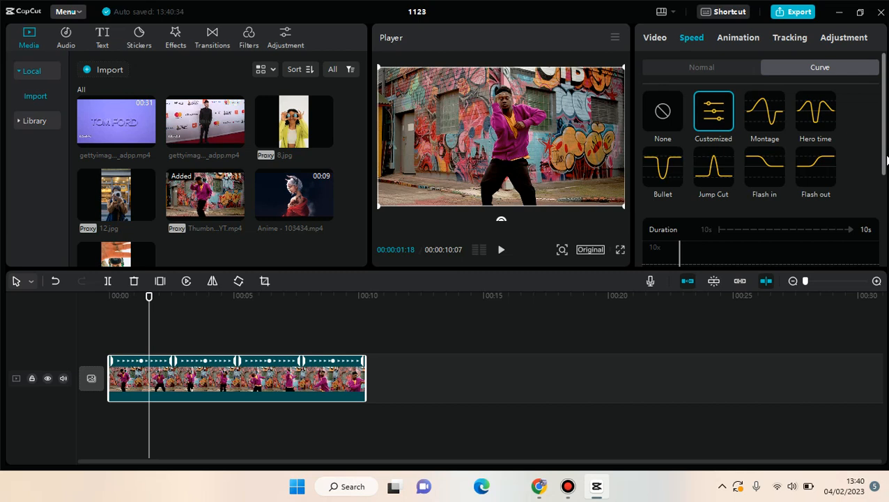
scroll("down", 3)
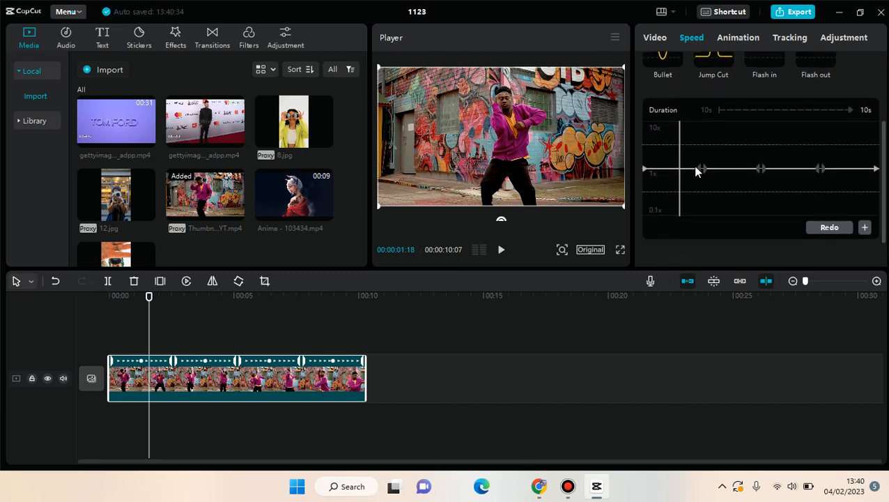
left_click_drag(699, 168, 690, 186)
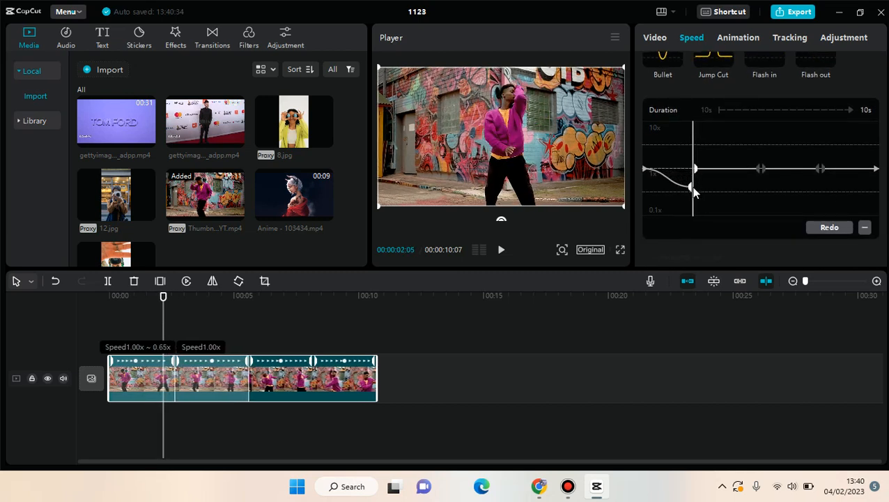
left_click_drag(690, 187, 694, 174)
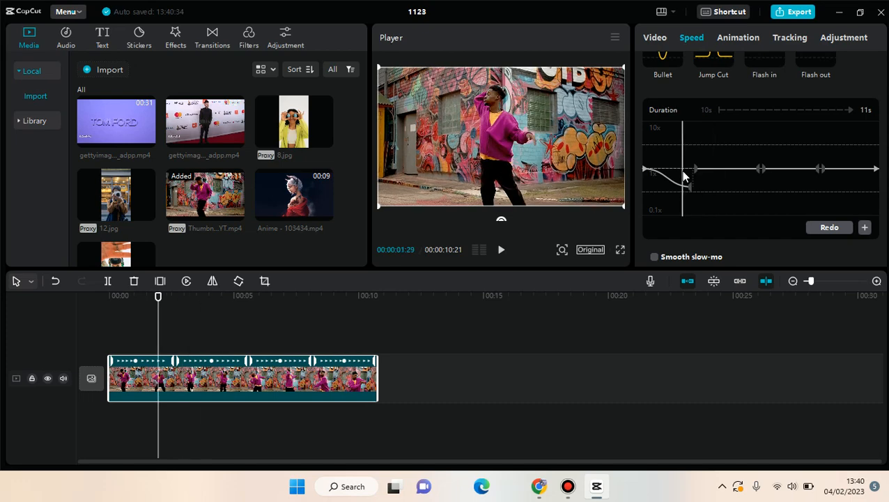
left_click_drag(694, 170, 725, 188)
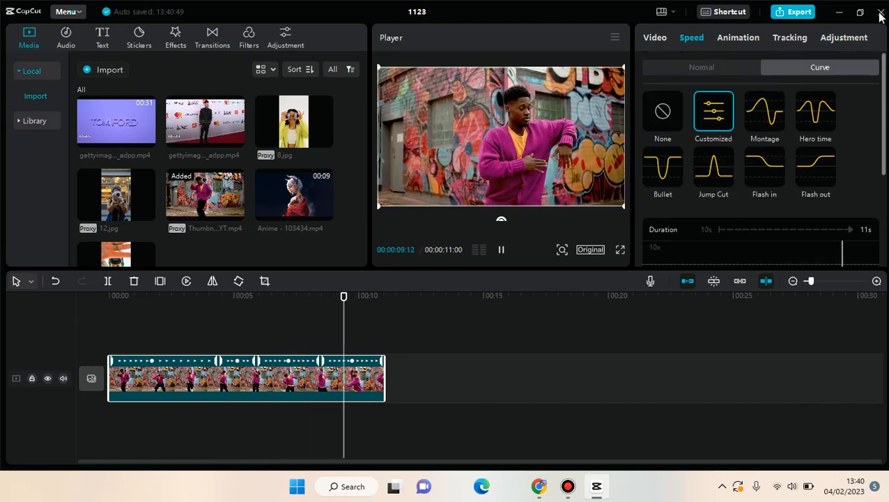
Return the right-hand panel to the clip's basic Video settings after playback
left_click(654, 36)
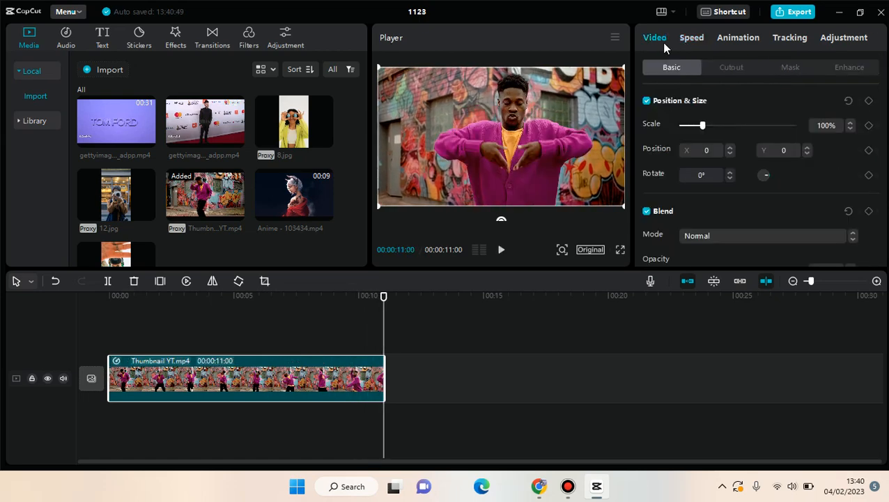